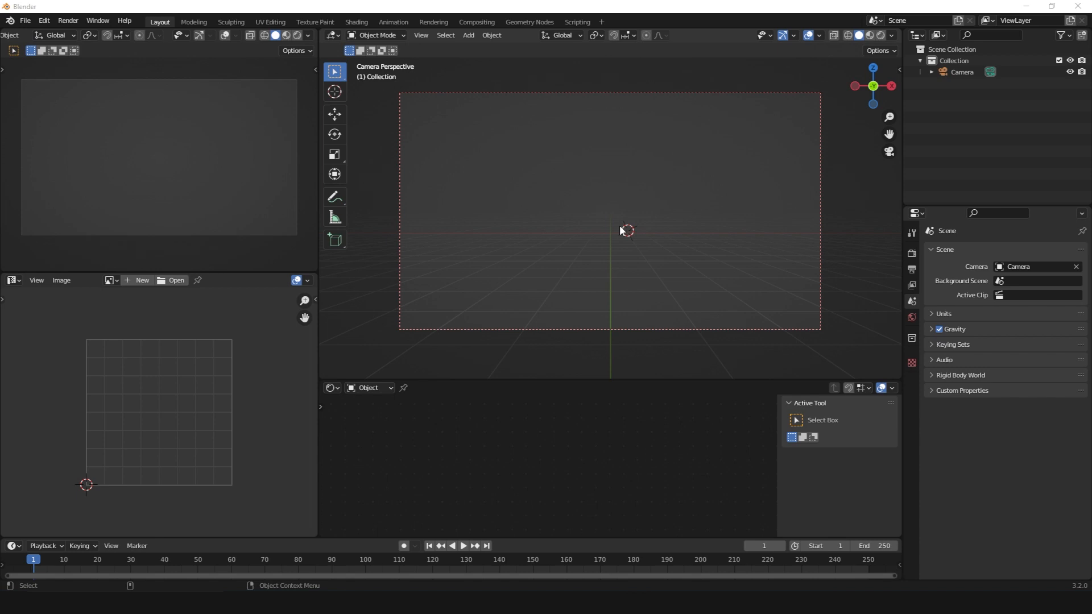
Step: Open the Geometry Nodes workspace and make the lower area a Geometry Node Editor
click(528, 22)
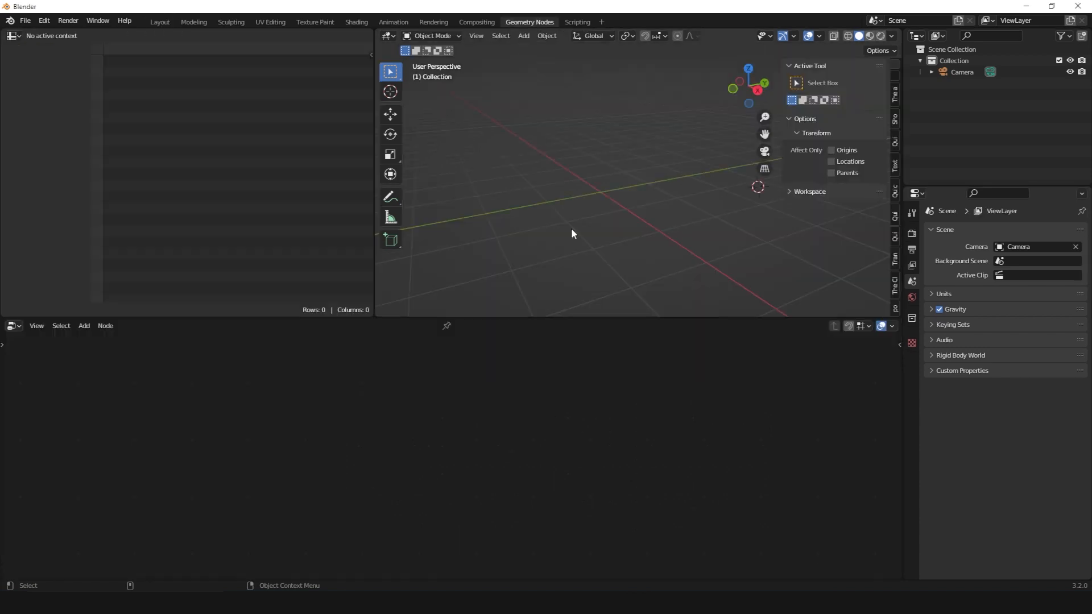
click(13, 326)
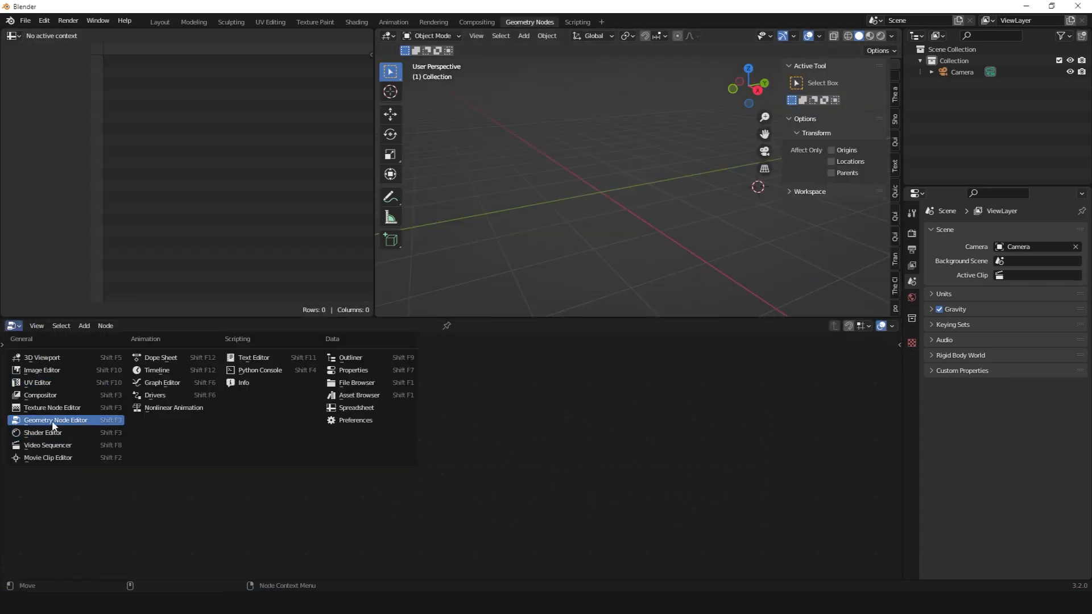
click(55, 419)
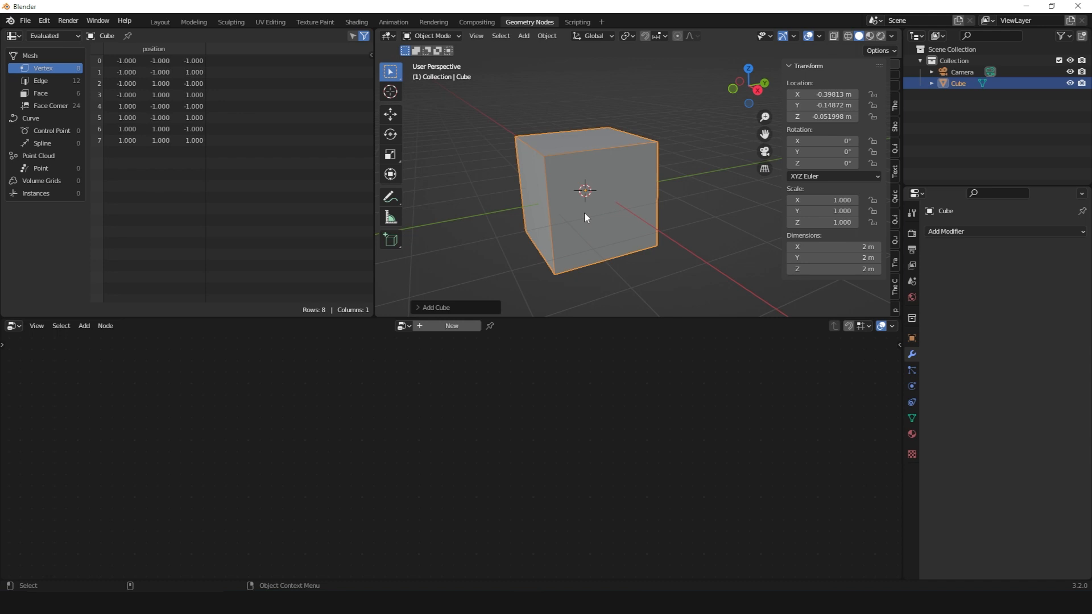
Step: Add a test Empty from the Add menu and switch to the Modifier Properties tab
click(523, 36)
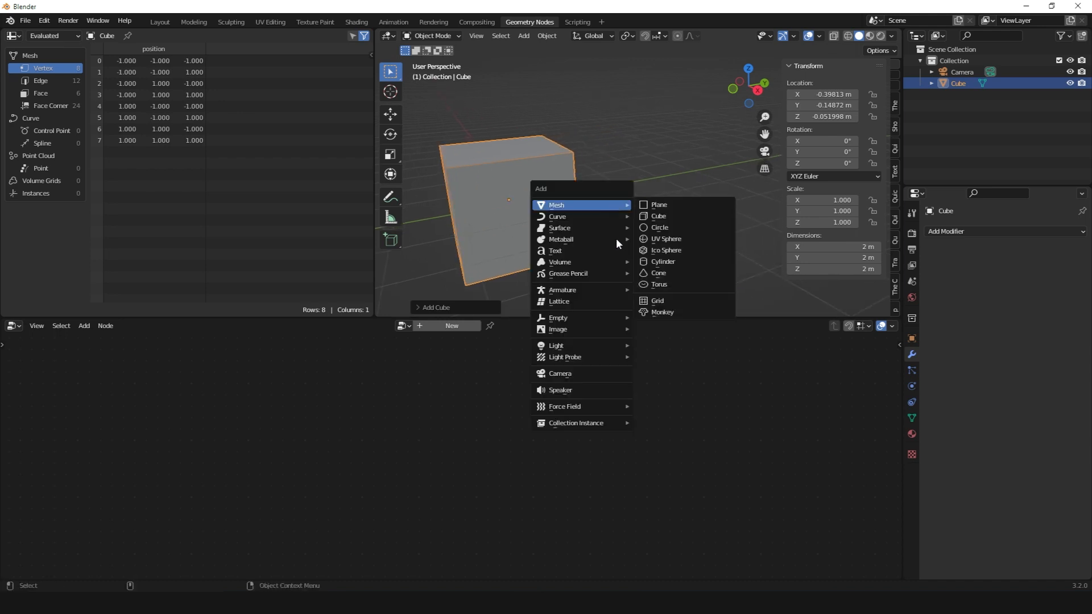
click(558, 317)
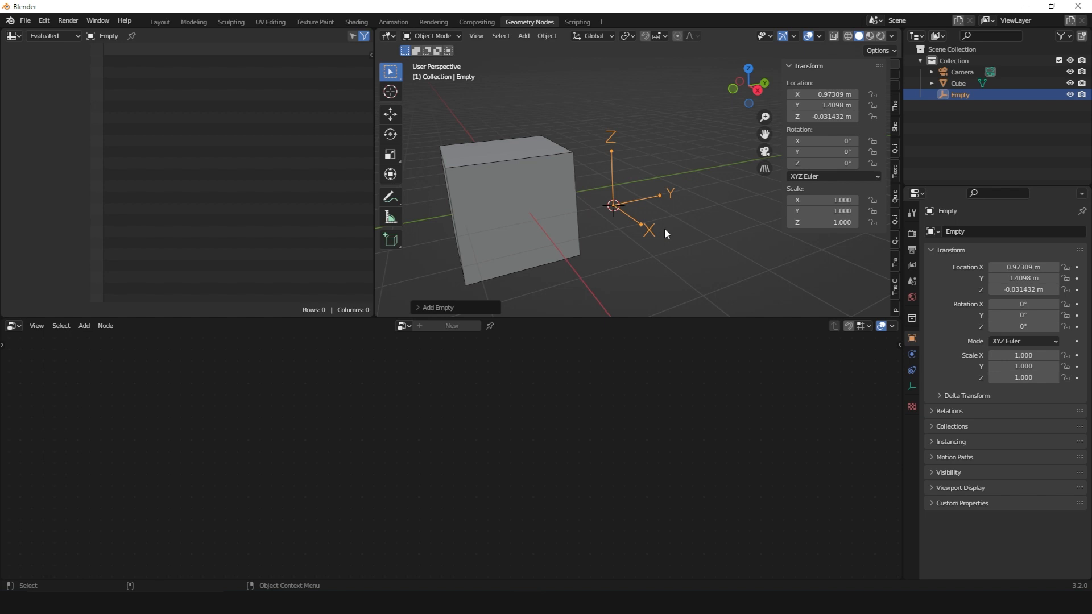
click(958, 83)
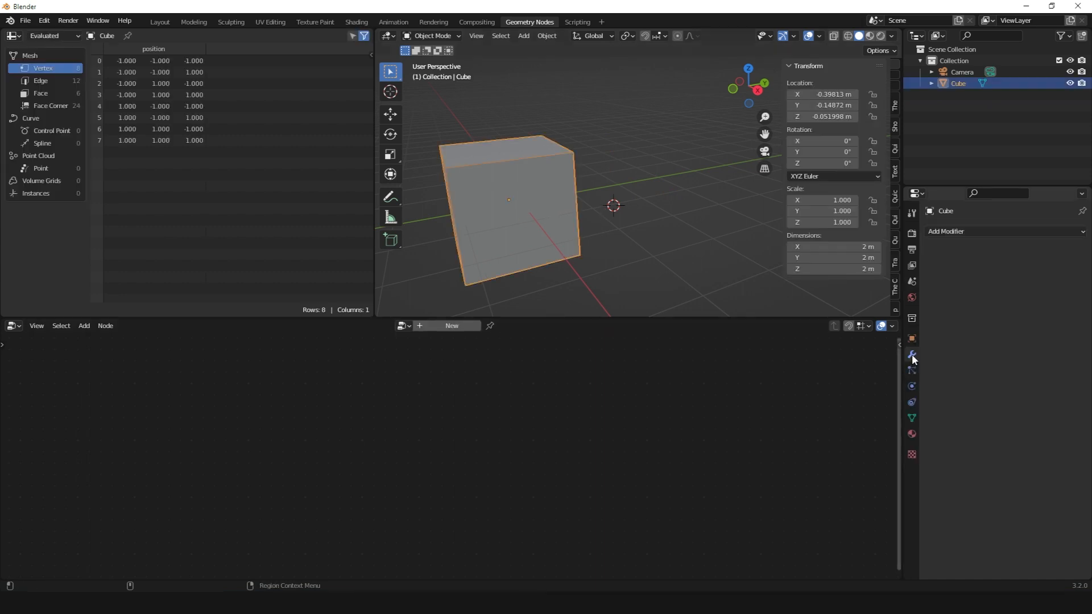
click(911, 354)
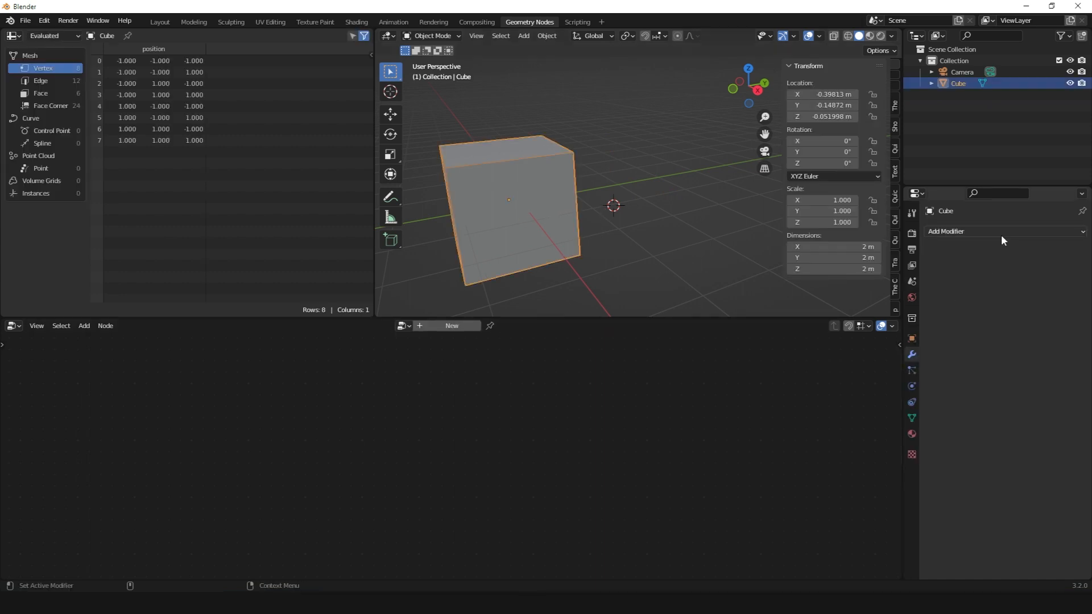
click(972, 231)
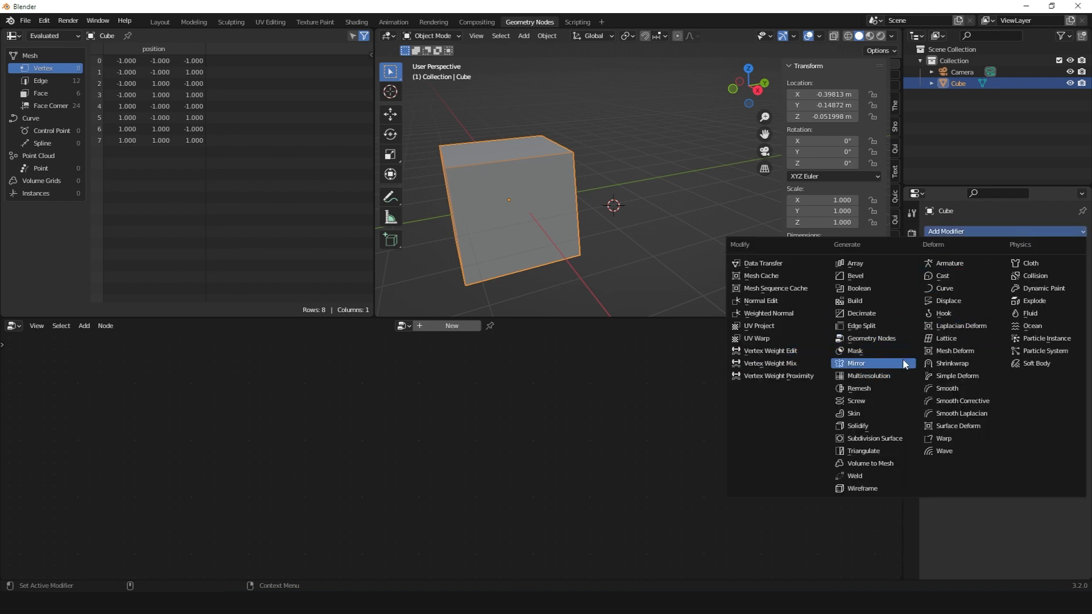
mouse_move(854, 275)
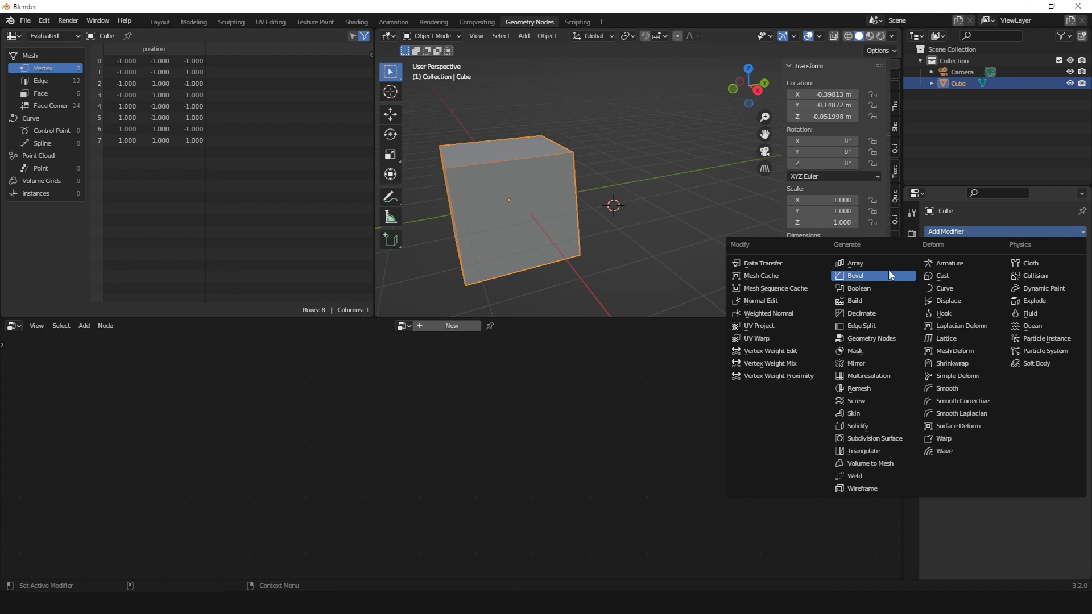
click(871, 338)
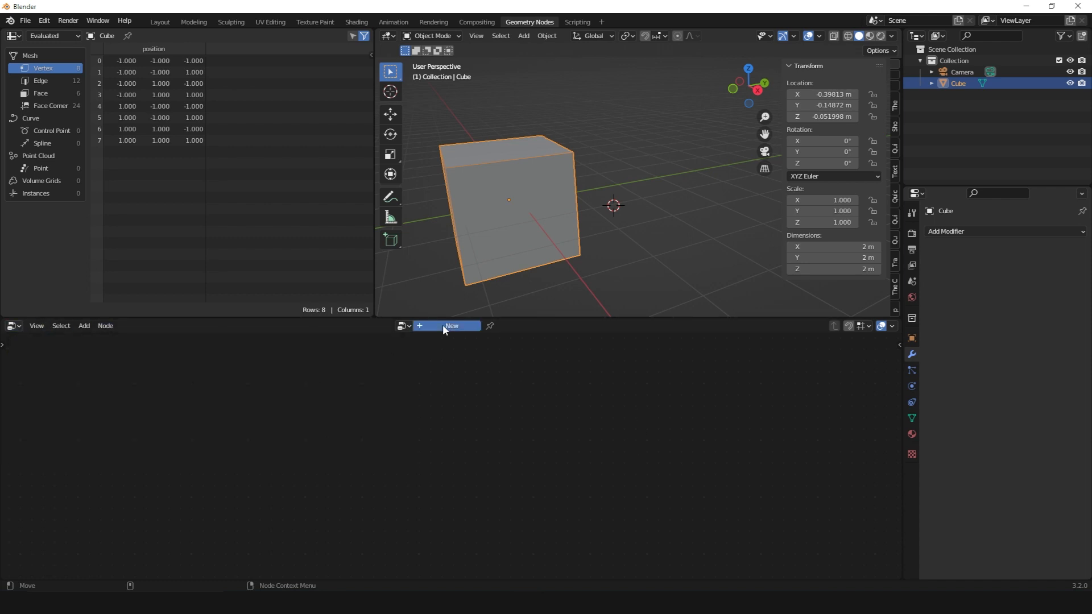
Step: Create a new geometry node tree for the cube and drag Group Input leftward
click(451, 325)
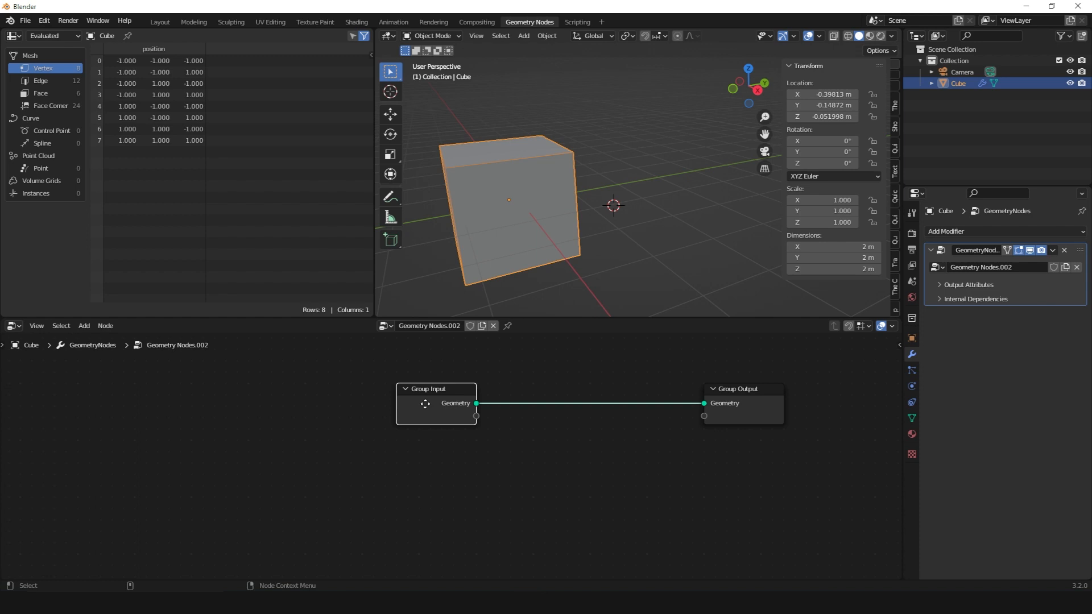
drag(436, 403, 128, 403)
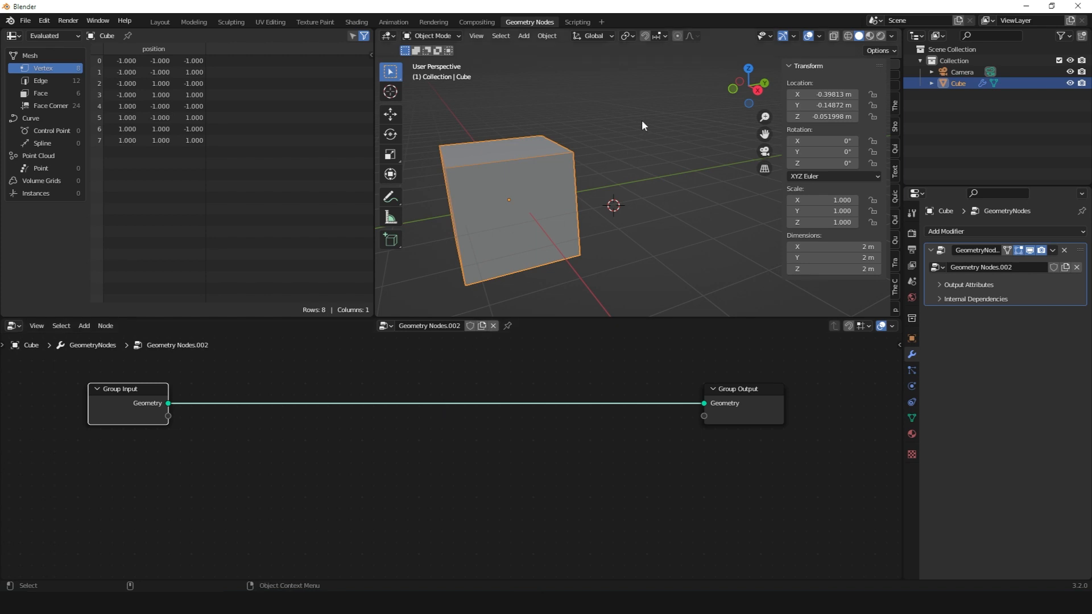
Step: Add another object from the Add menu, then select all the extra objects
click(523, 35)
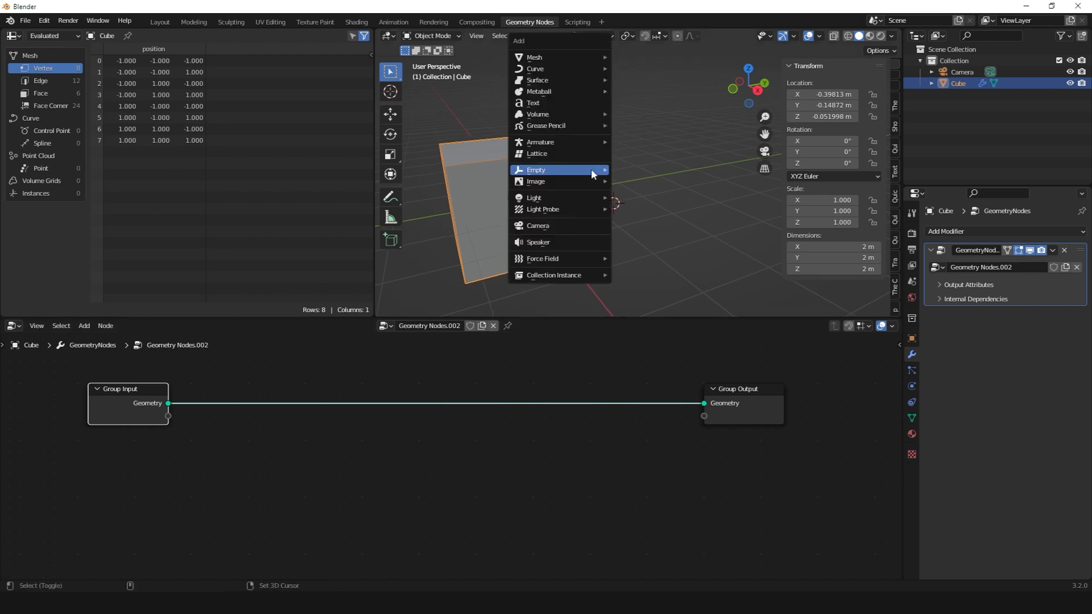
click(533, 102)
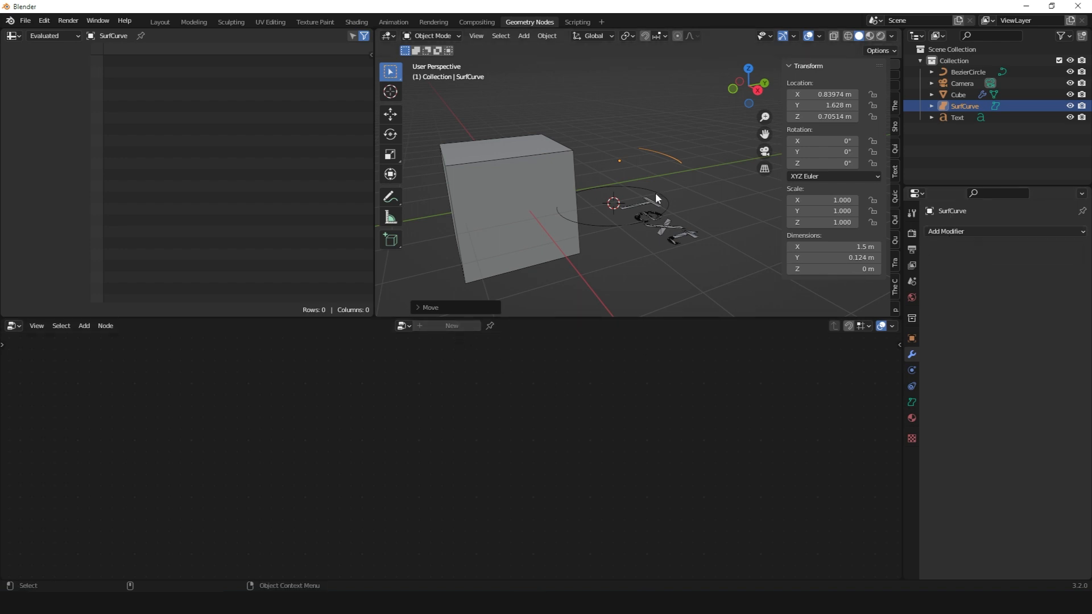
mouse_move(661, 189)
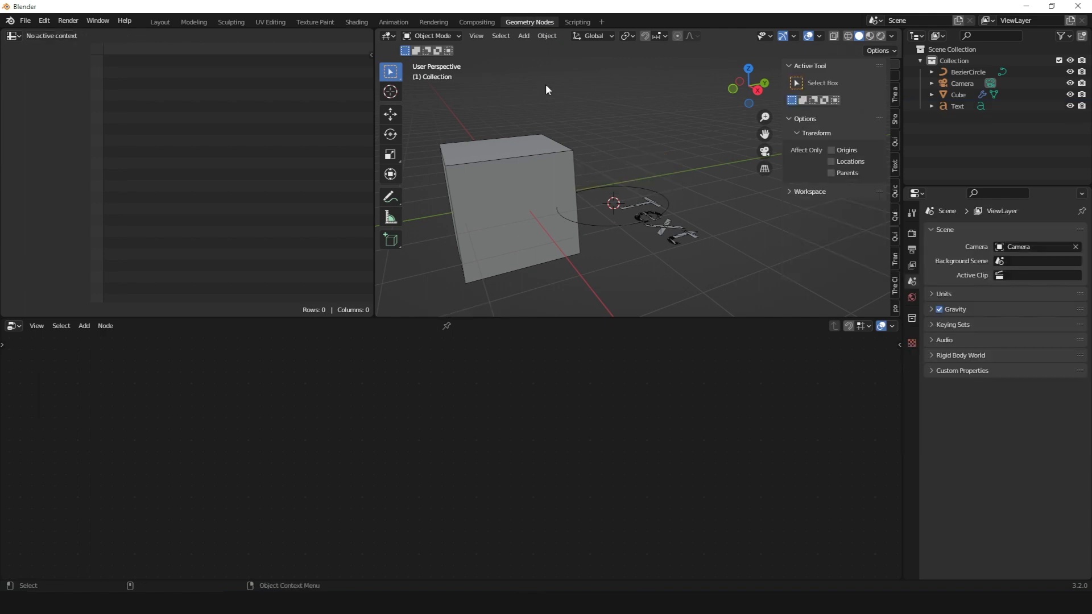
key(a)
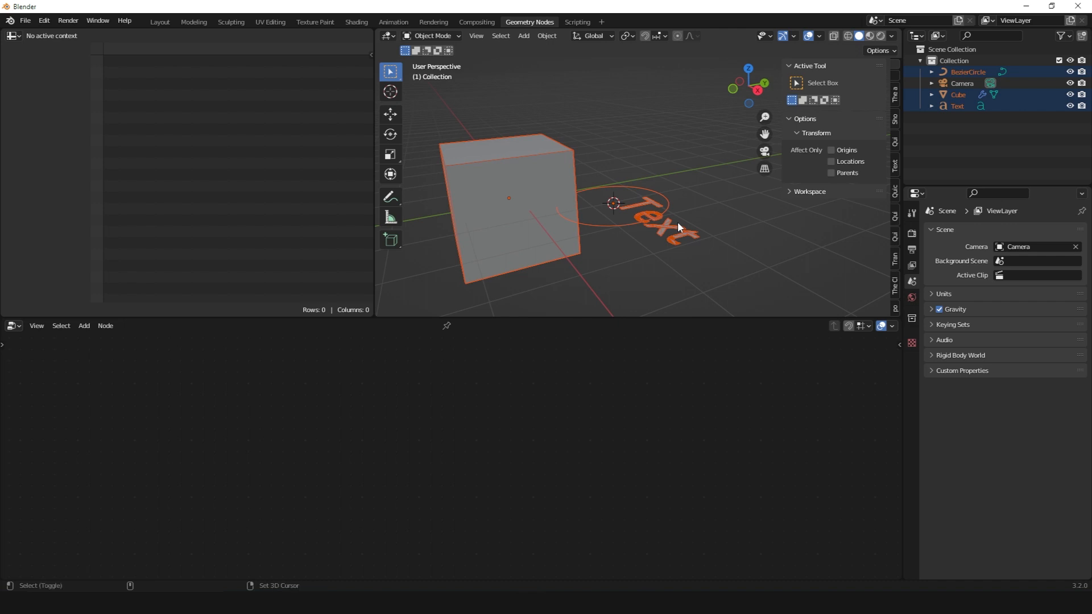
click(655, 223)
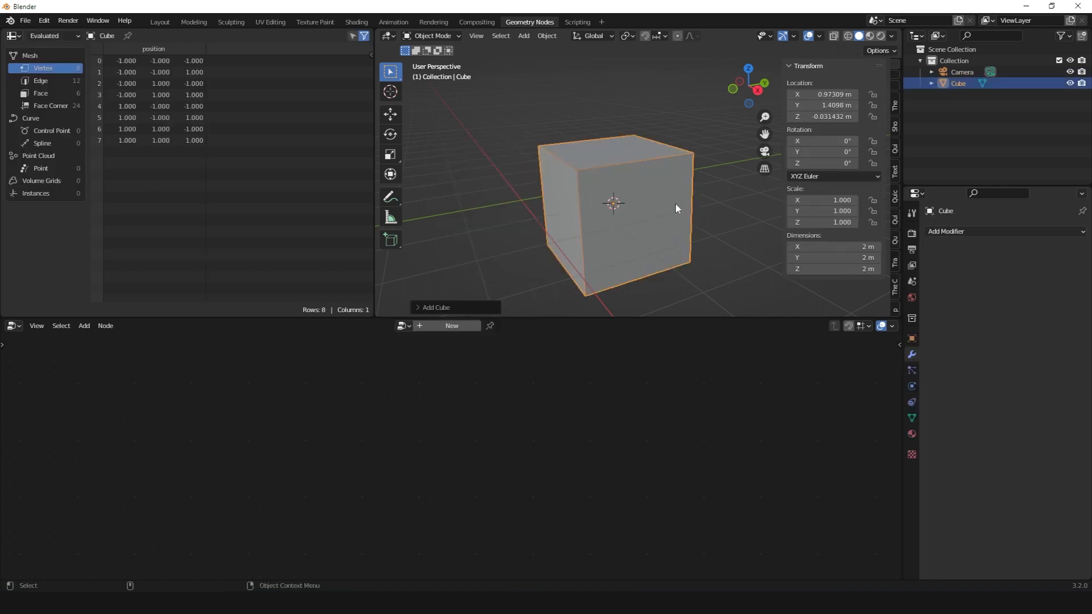
Step: Reset the cube's location with Alt+G and add a Geometry Nodes modifier
key(alt+g)
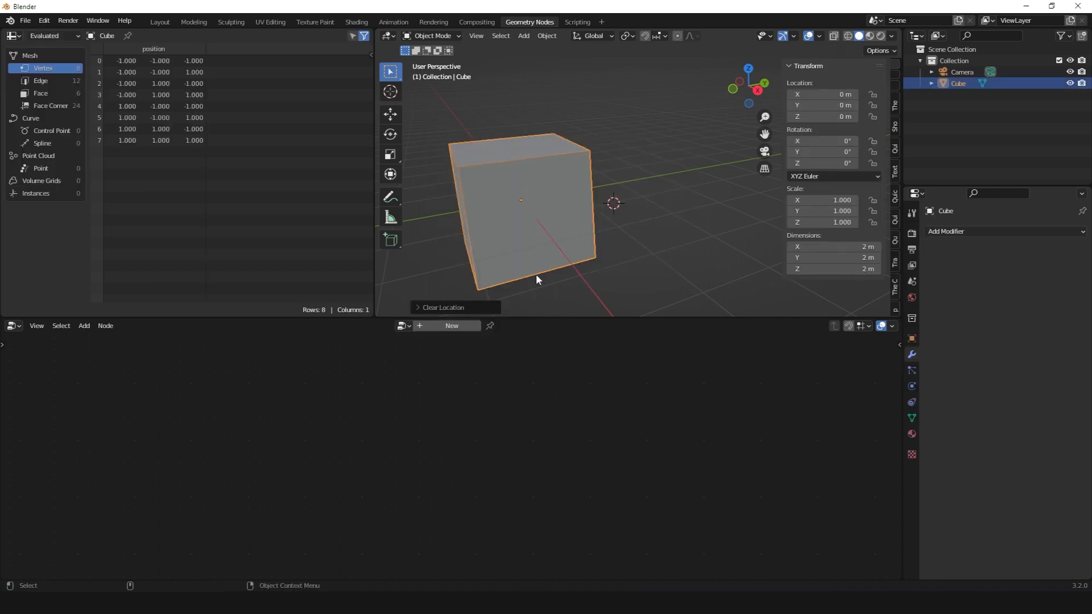
mouse_move(451, 325)
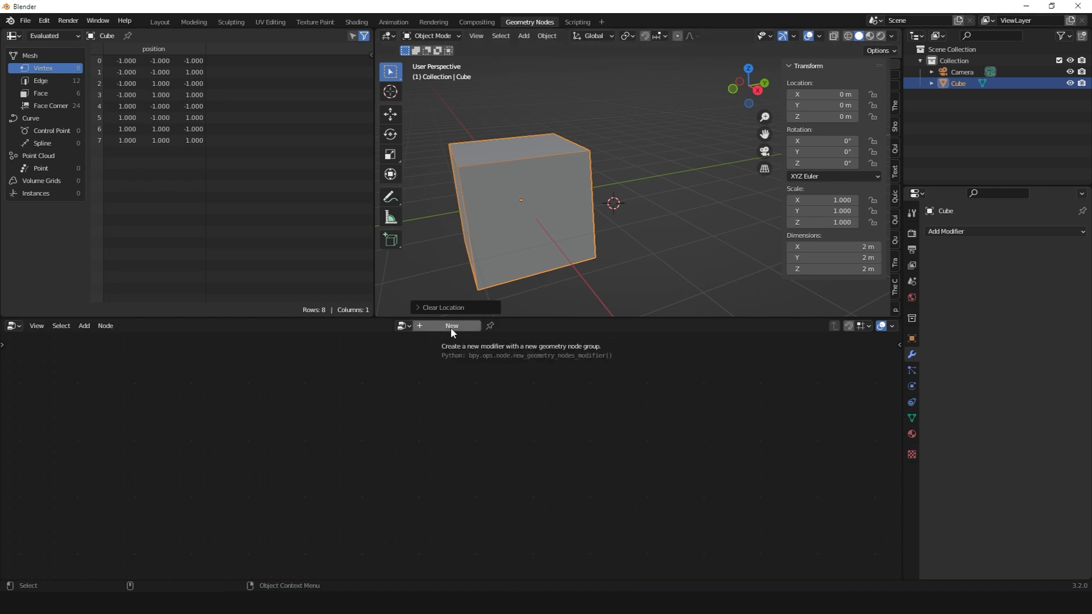
click(1002, 232)
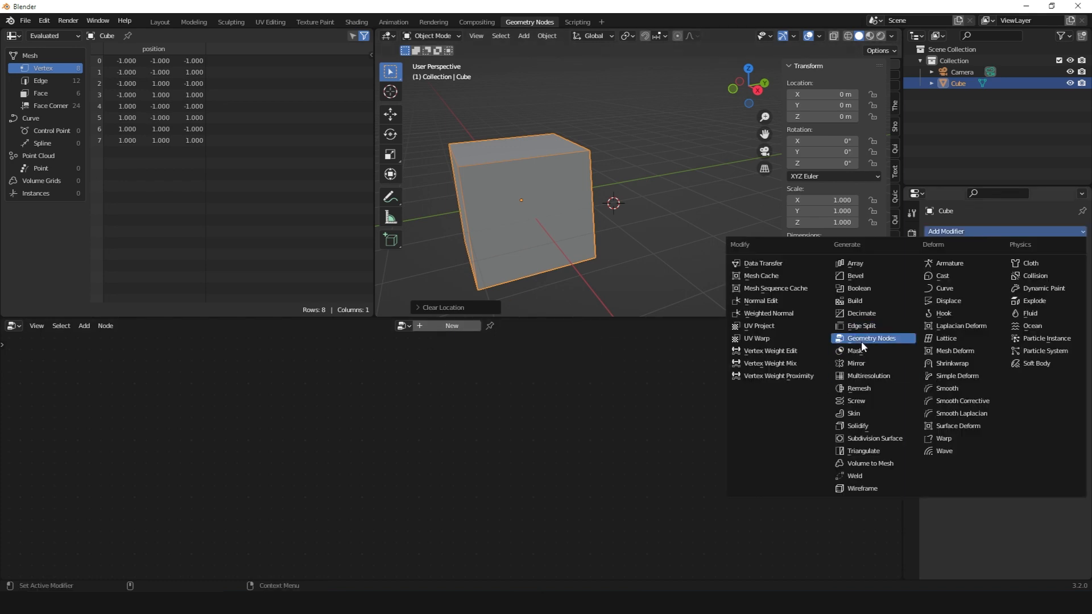
click(869, 338)
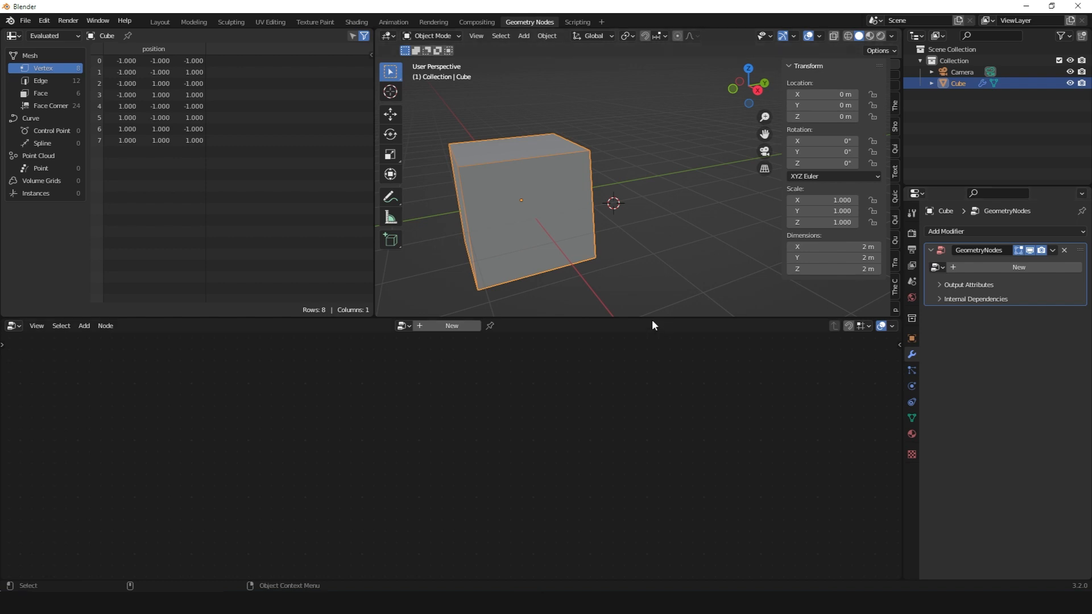
mouse_move(682, 311)
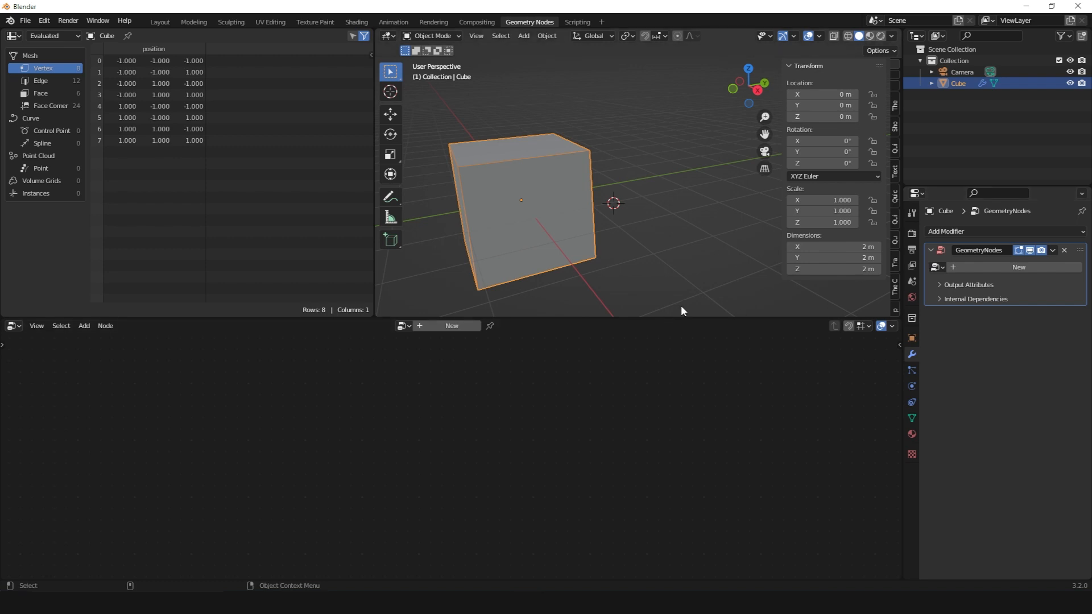
mouse_move(451, 325)
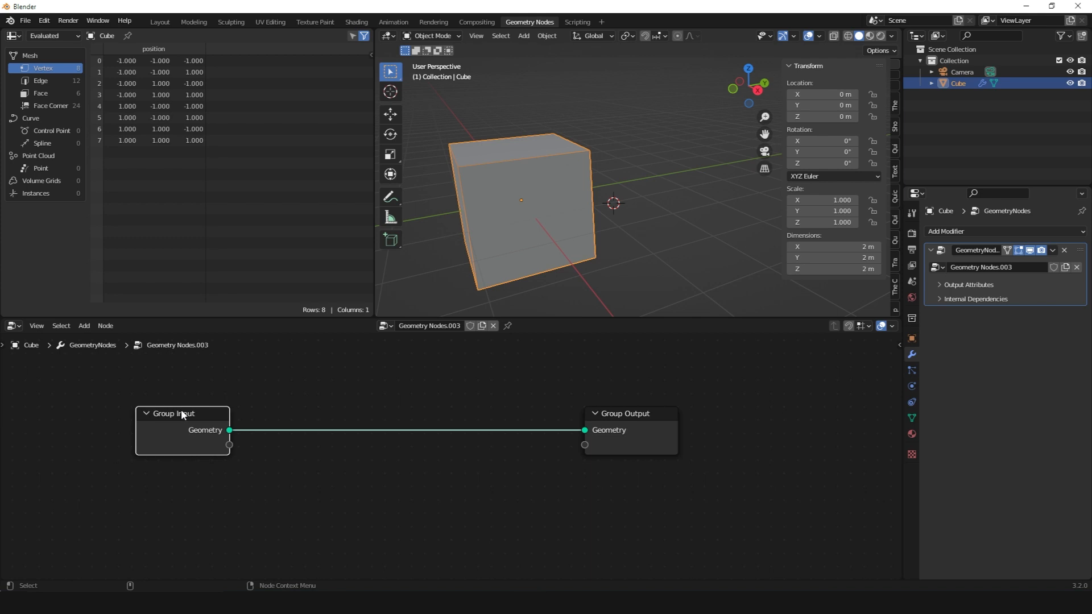
Step: Drag Group Output to the right and toggle the cube into Edit Mode and back
drag(624, 412, 732, 413)
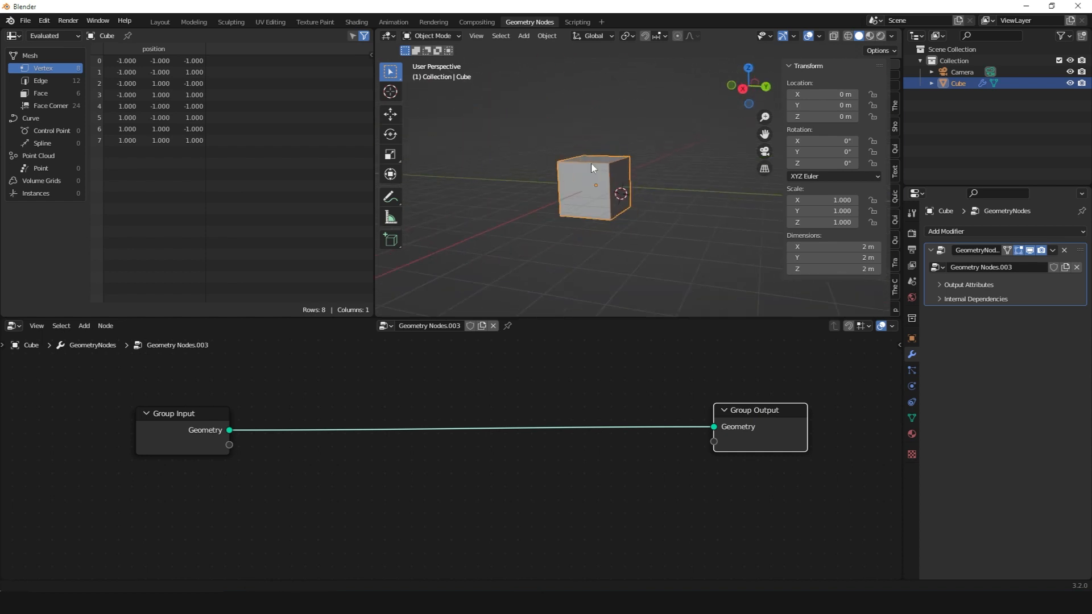
key(Tab)
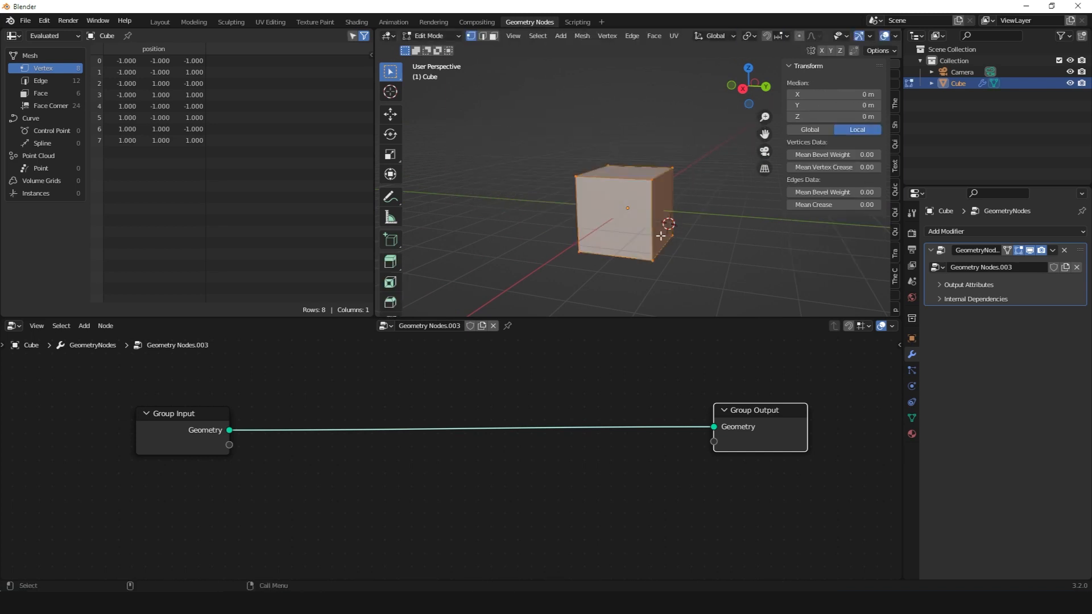
key(Tab)
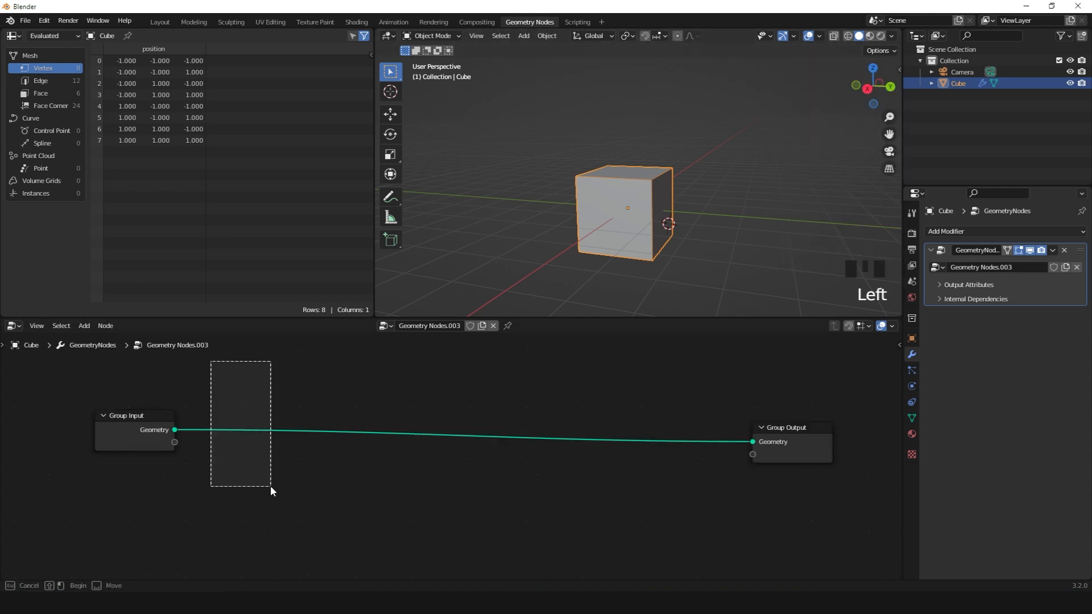
Step: Box-select in the node editor, move the cube freely, and bring up node search
drag(272, 491, 710, 561)
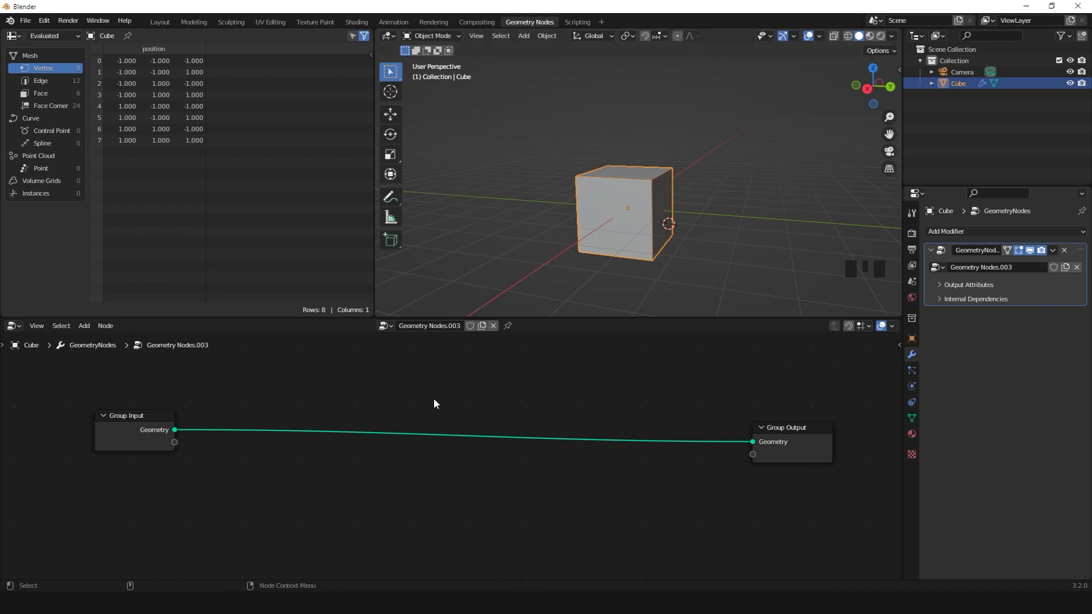
scroll(up, 3)
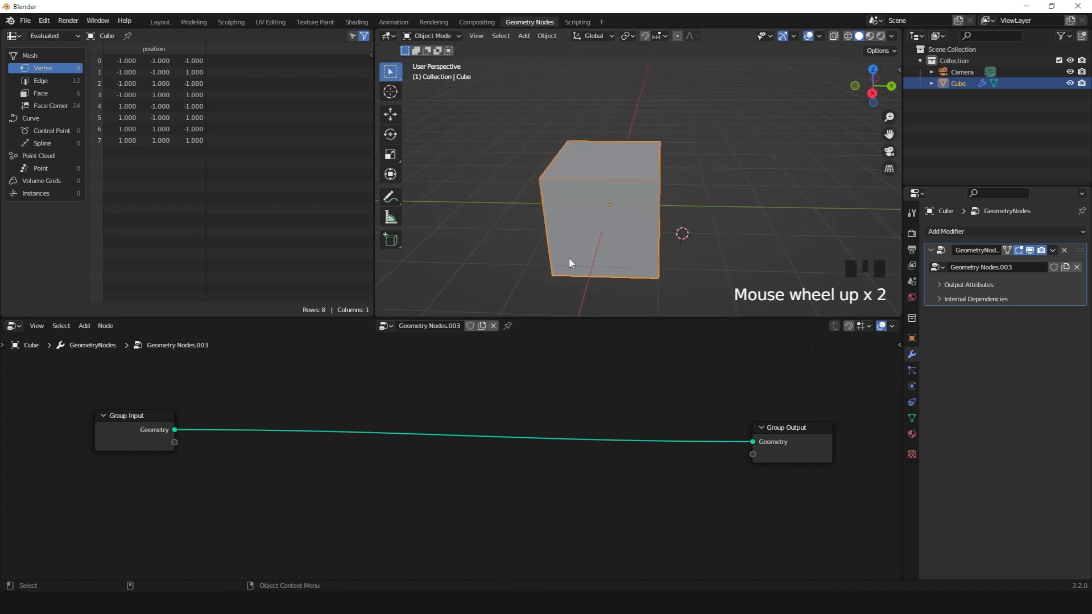
key(g)
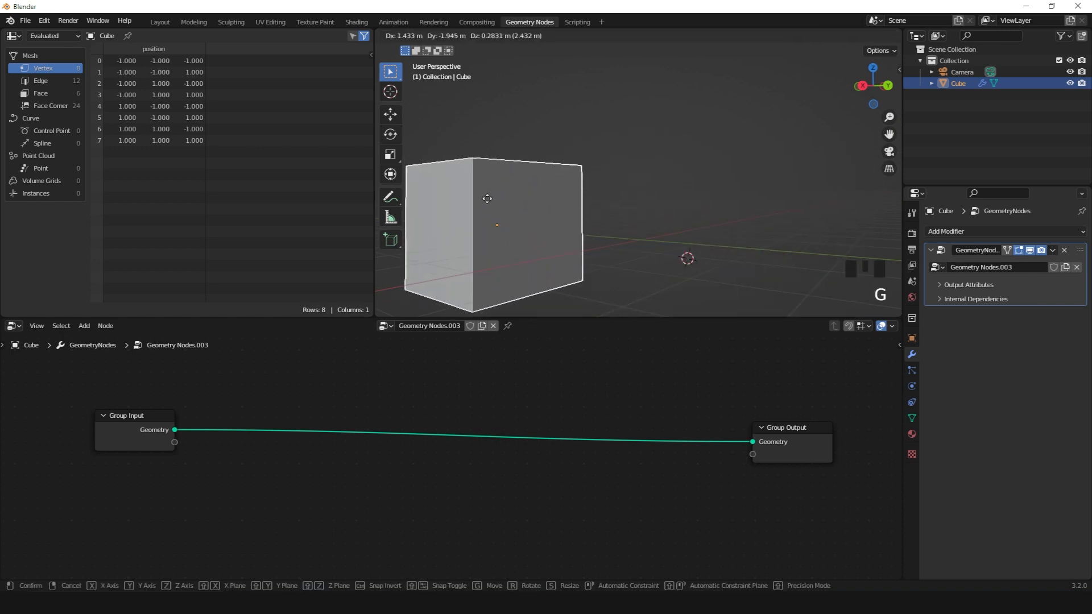
click(450, 416)
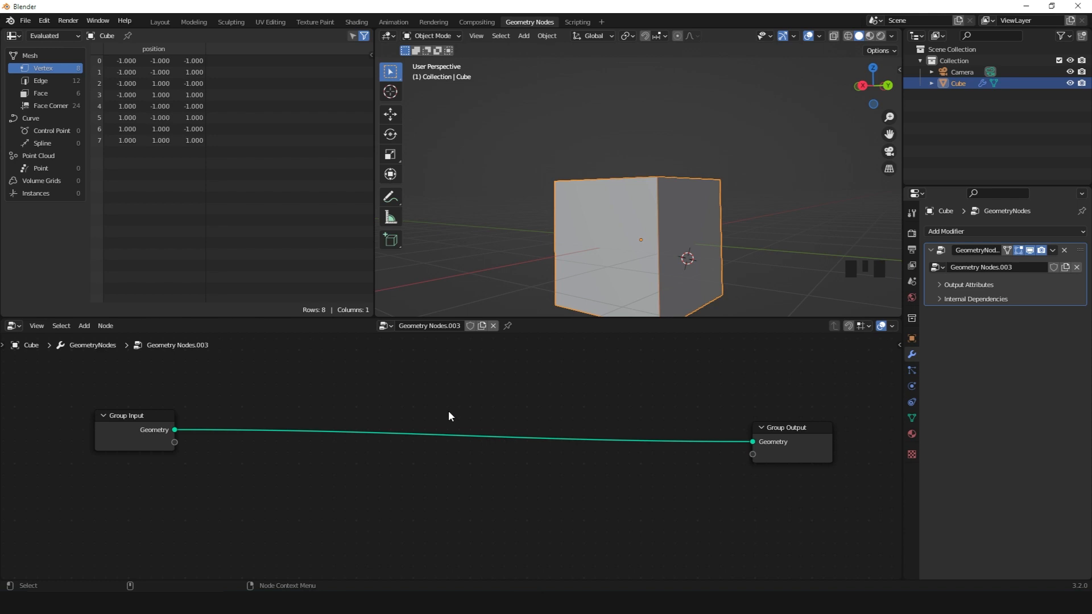
key(f3)
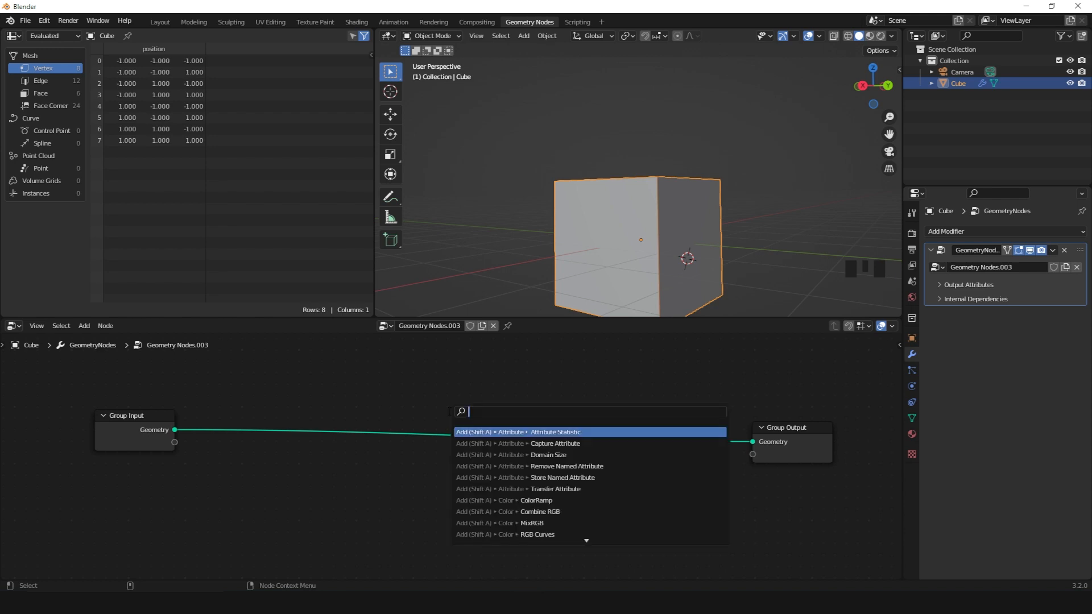
Step: Open the Shift+A add-node menu and search for the Transform node
key(shift+a)
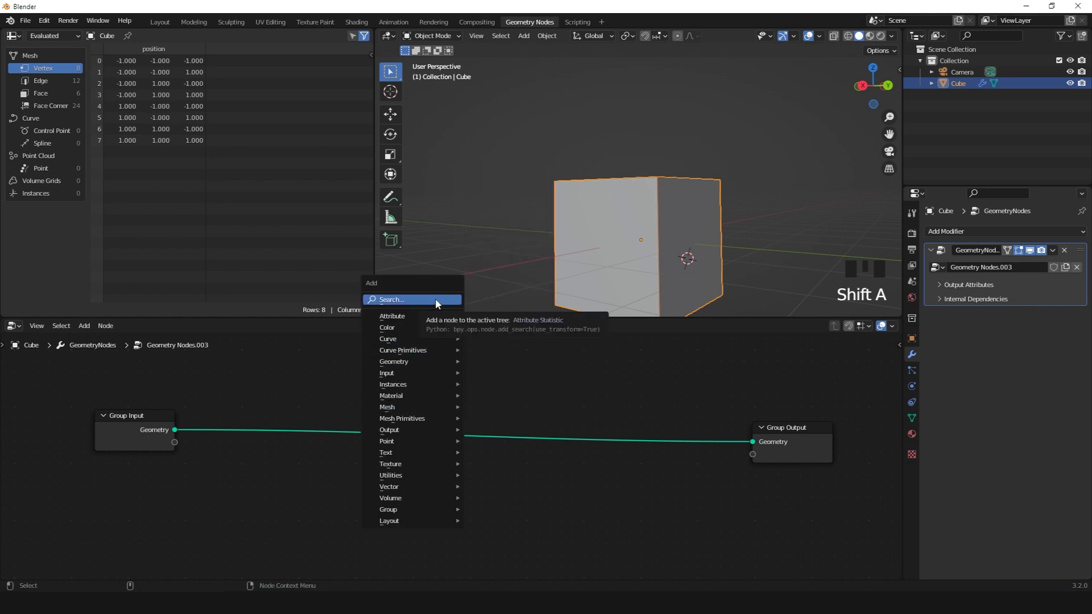
click(410, 300)
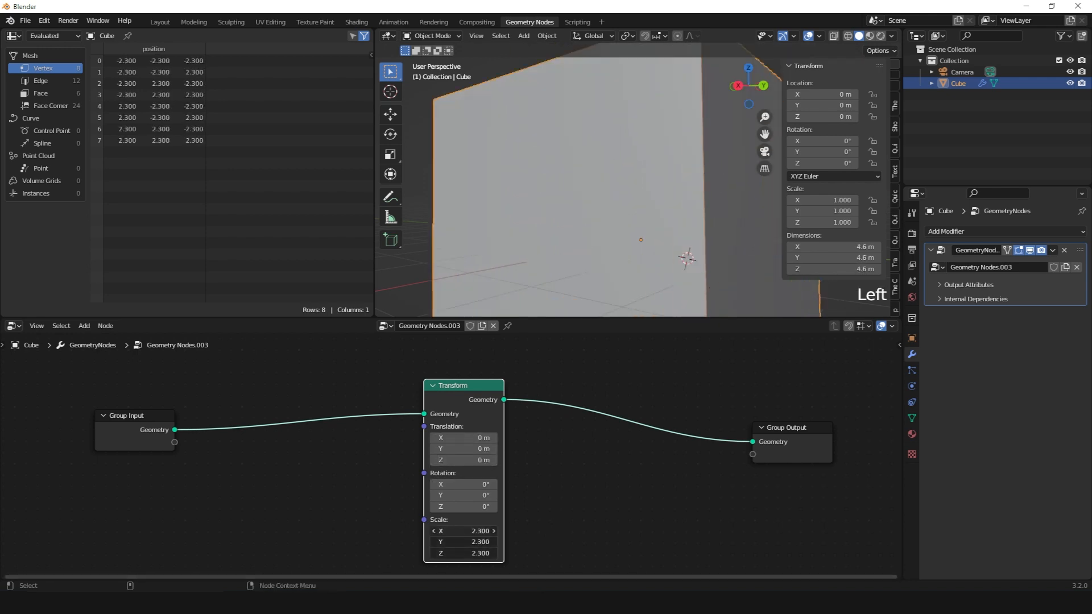
scroll(down, 3)
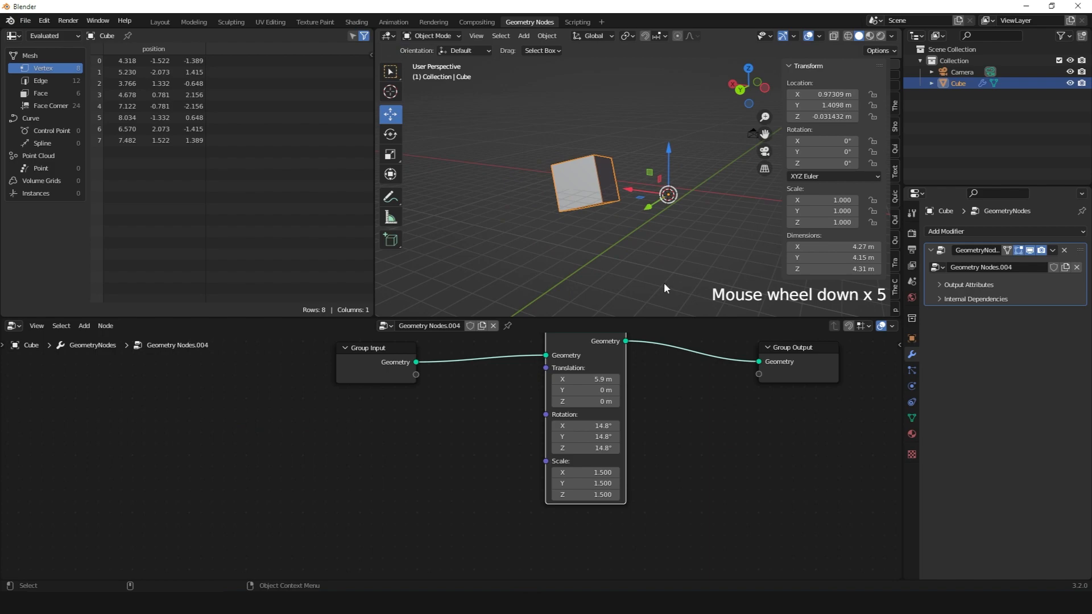